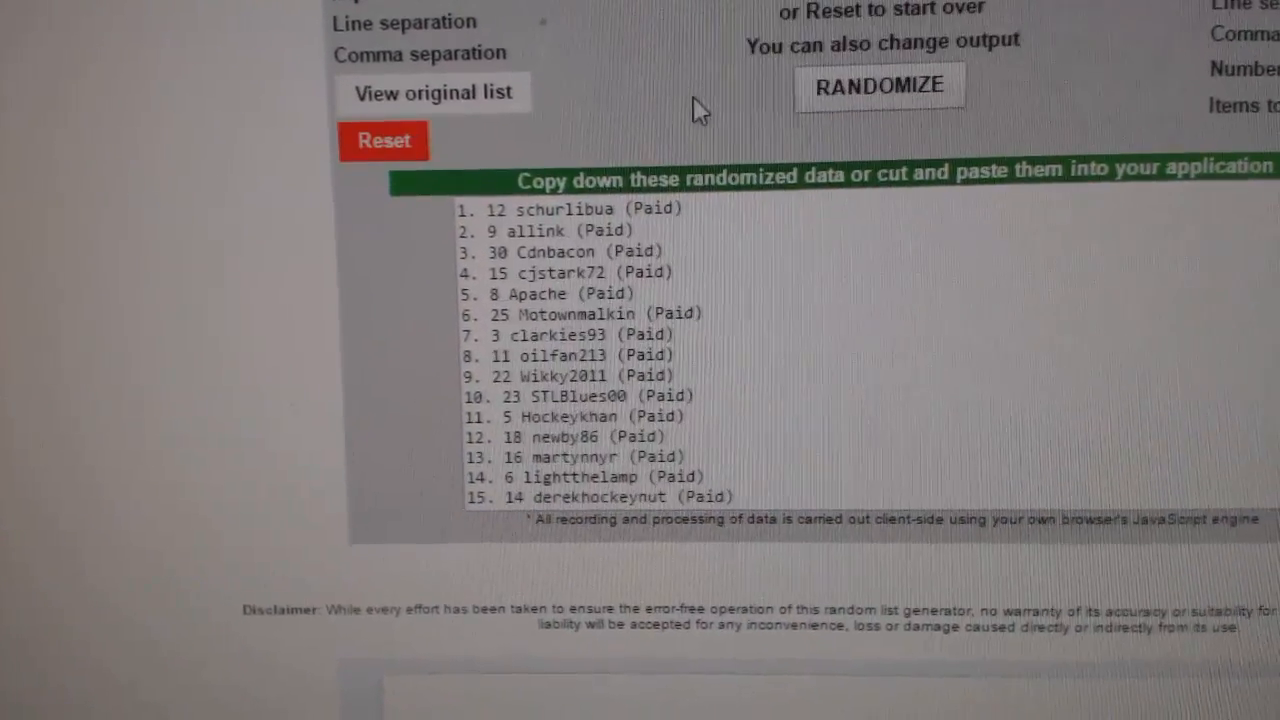
- Randomize the 30 NHL team names replacing the participant list
left_click(878, 86)
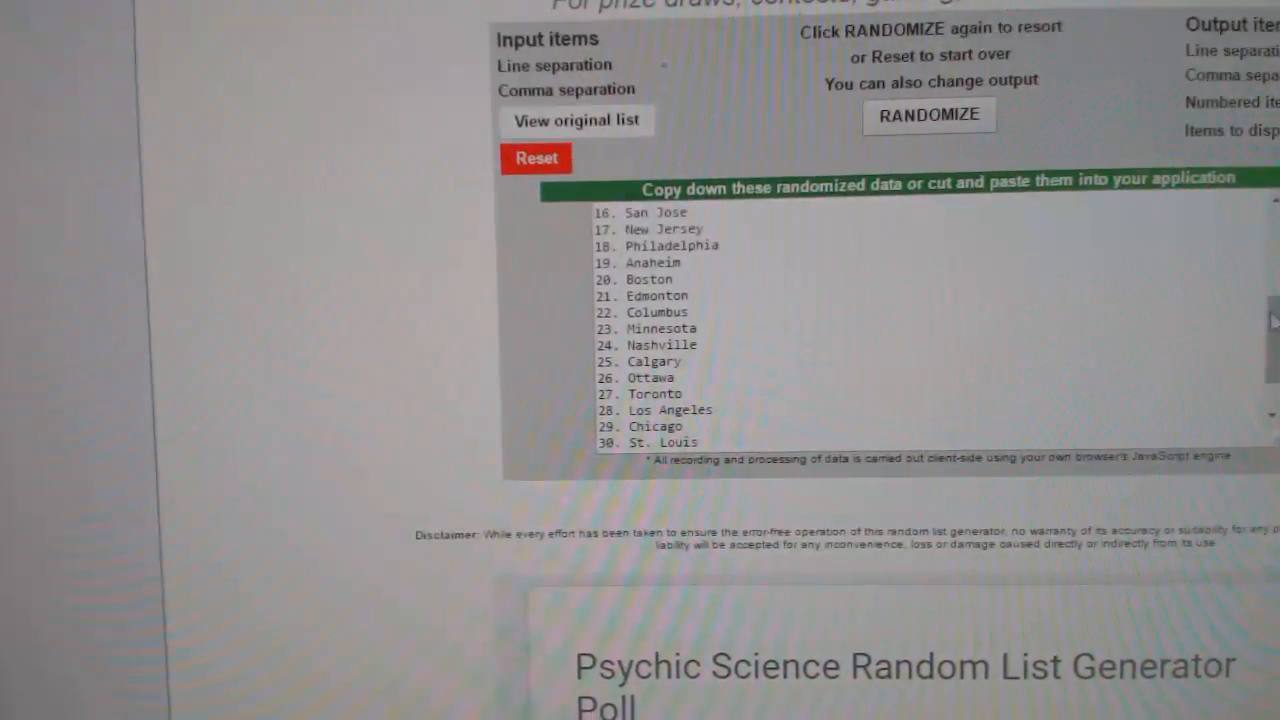
- Reshuffle the NHL team list into a new random order via RANDOMIZE
left_click(928, 115)
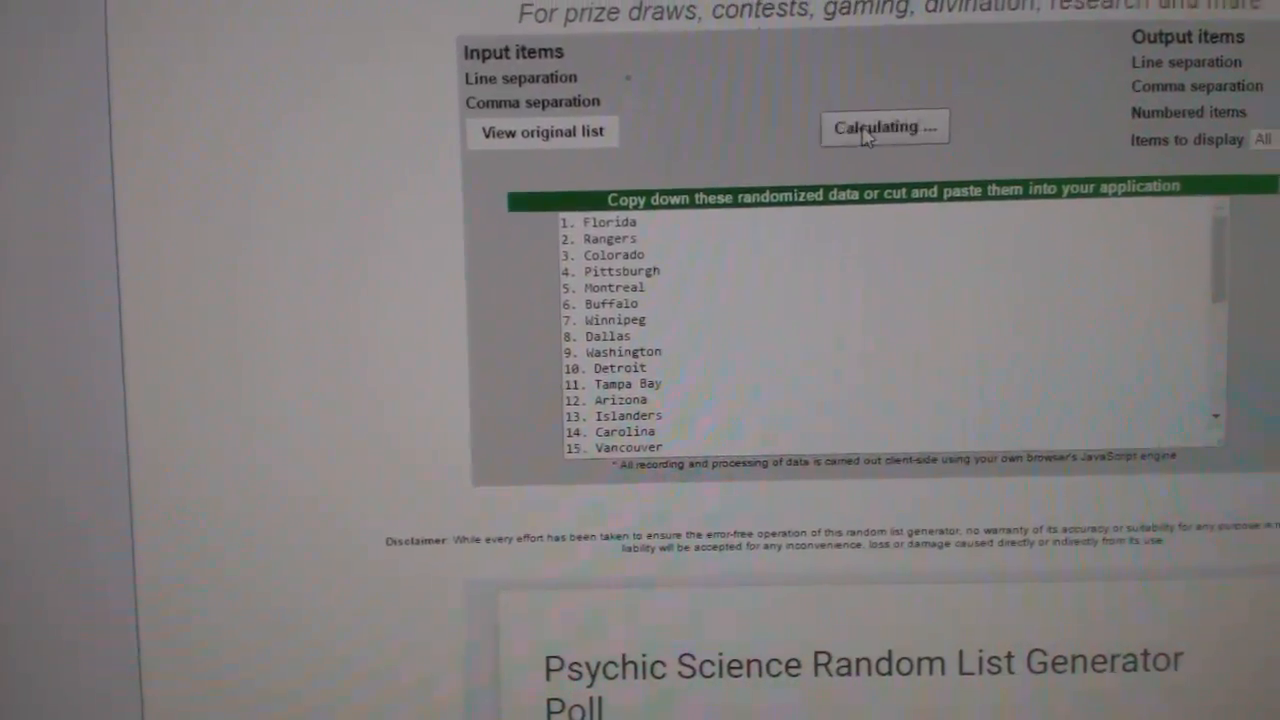
left_click(884, 127)
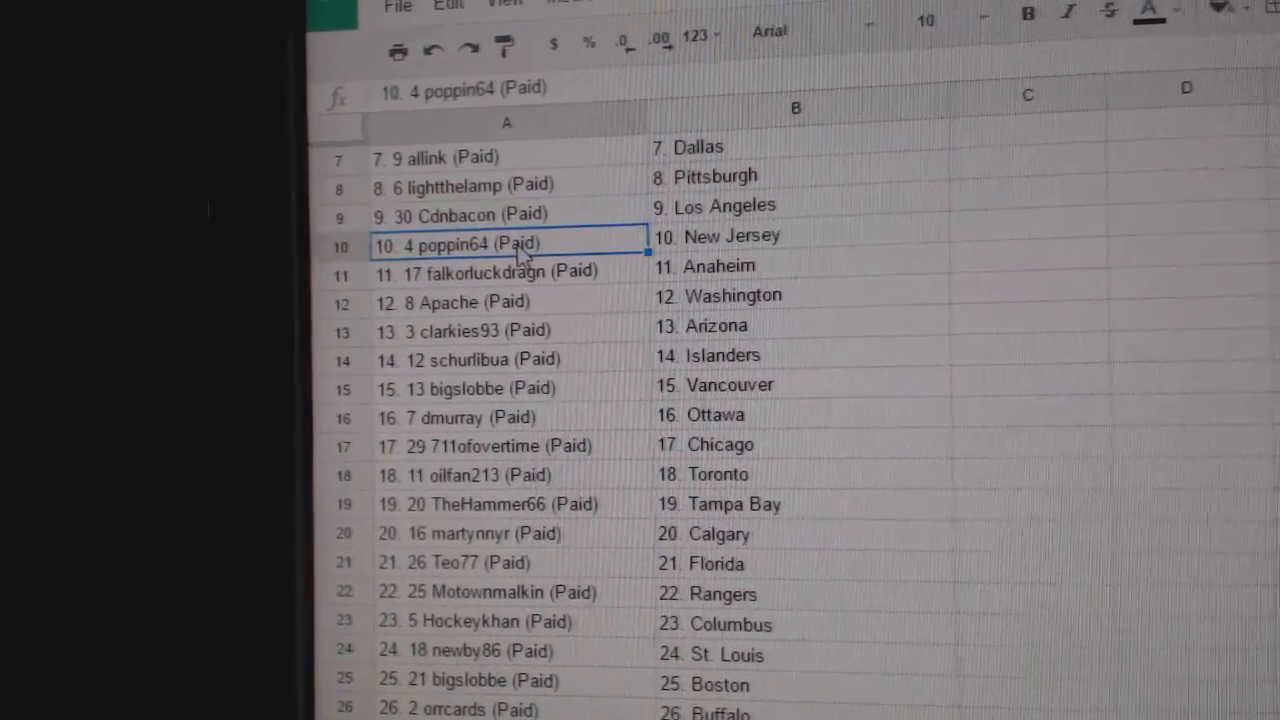
left_click(485, 268)
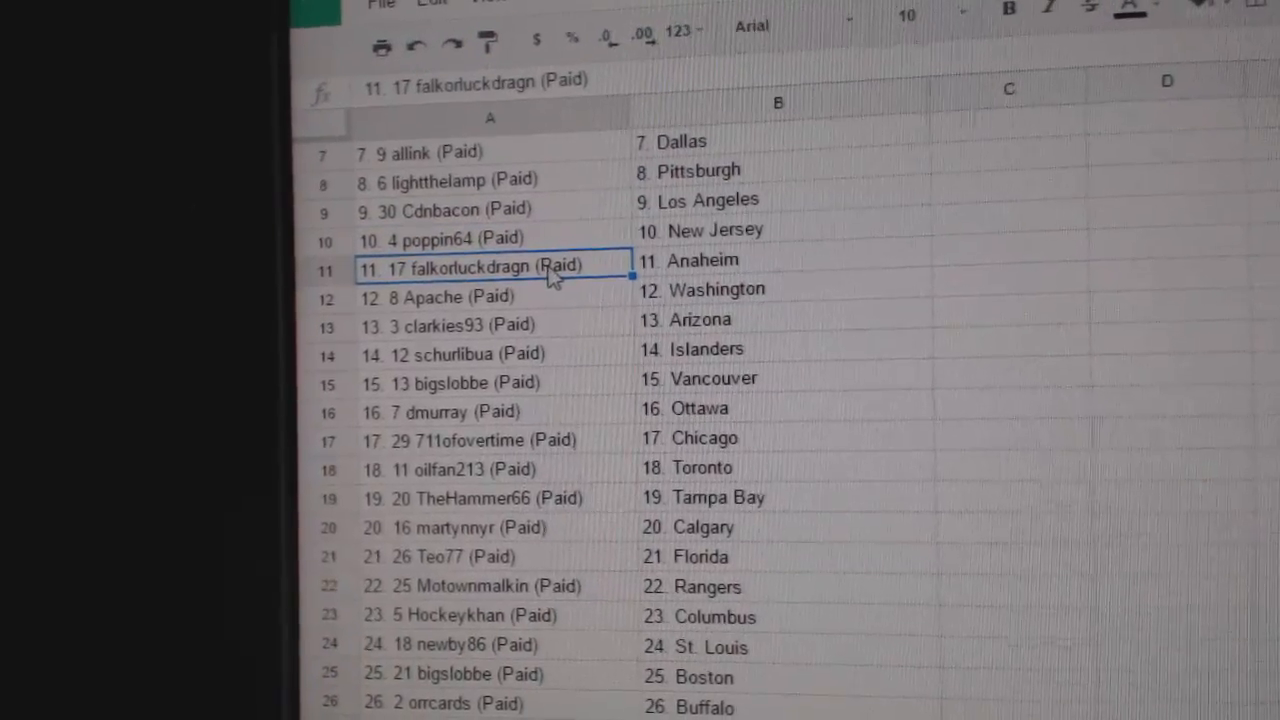
left_click(490, 305)
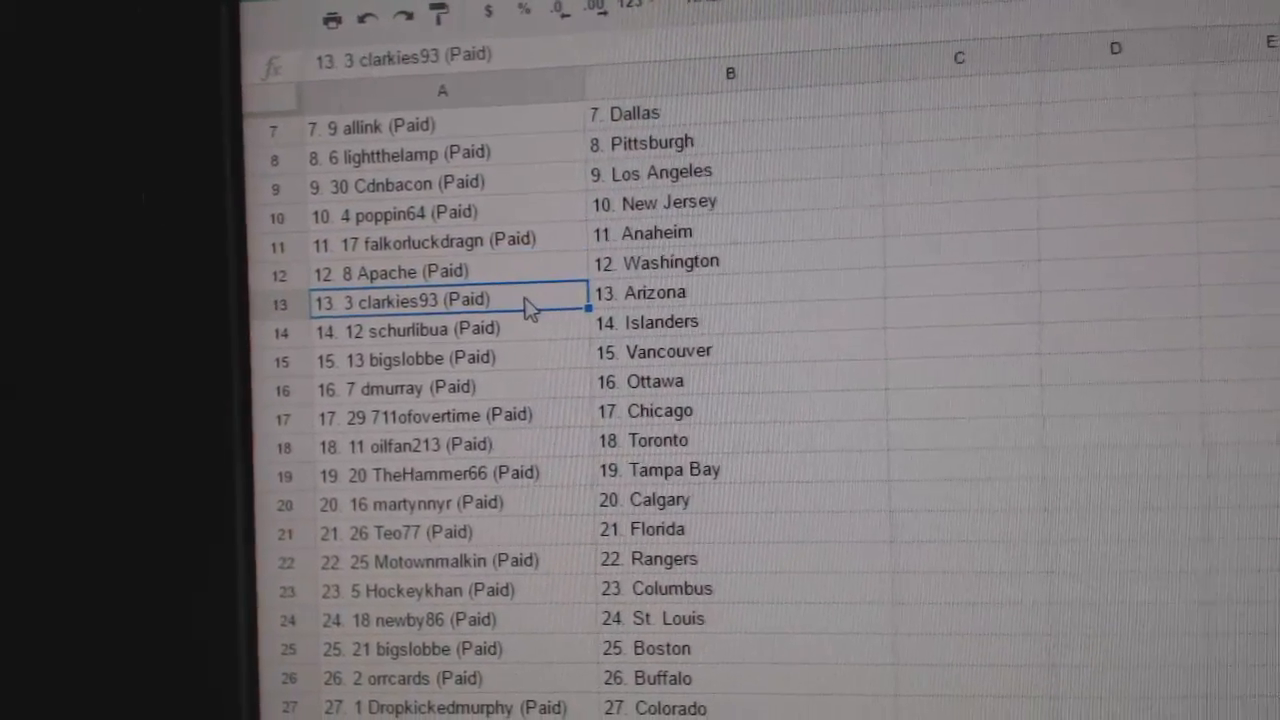
left_click(450, 320)
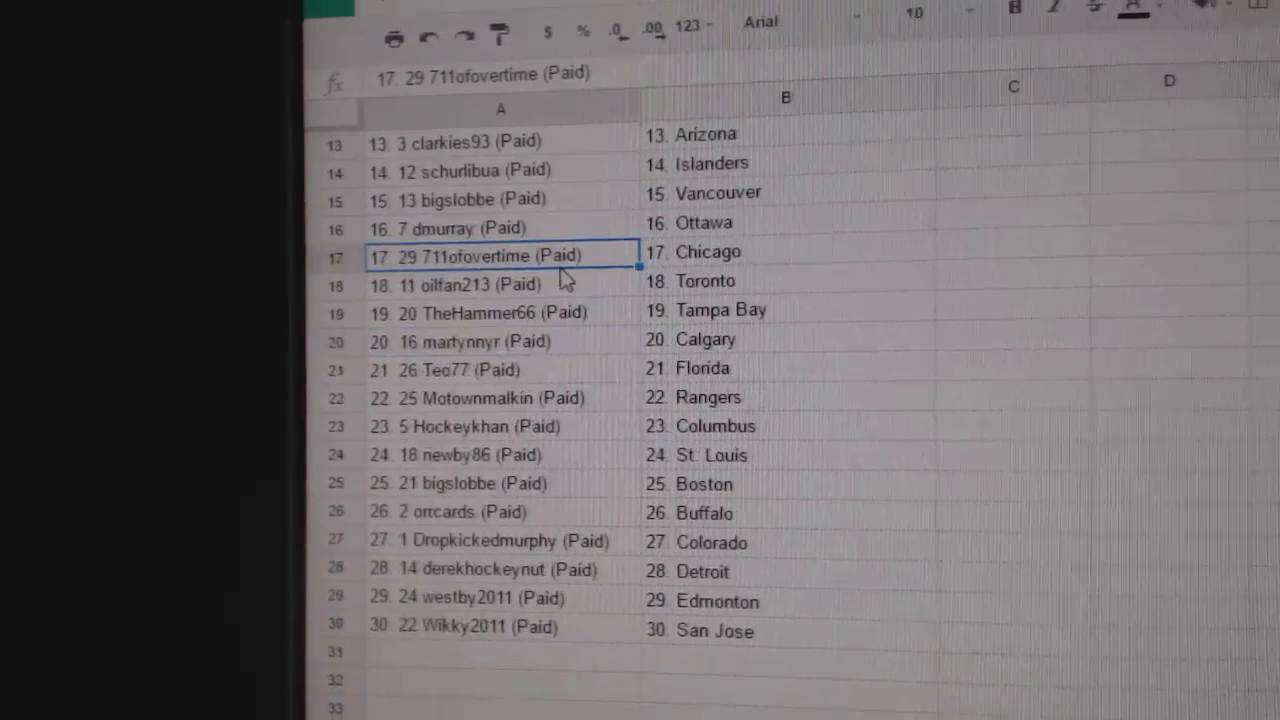
left_click(485, 288)
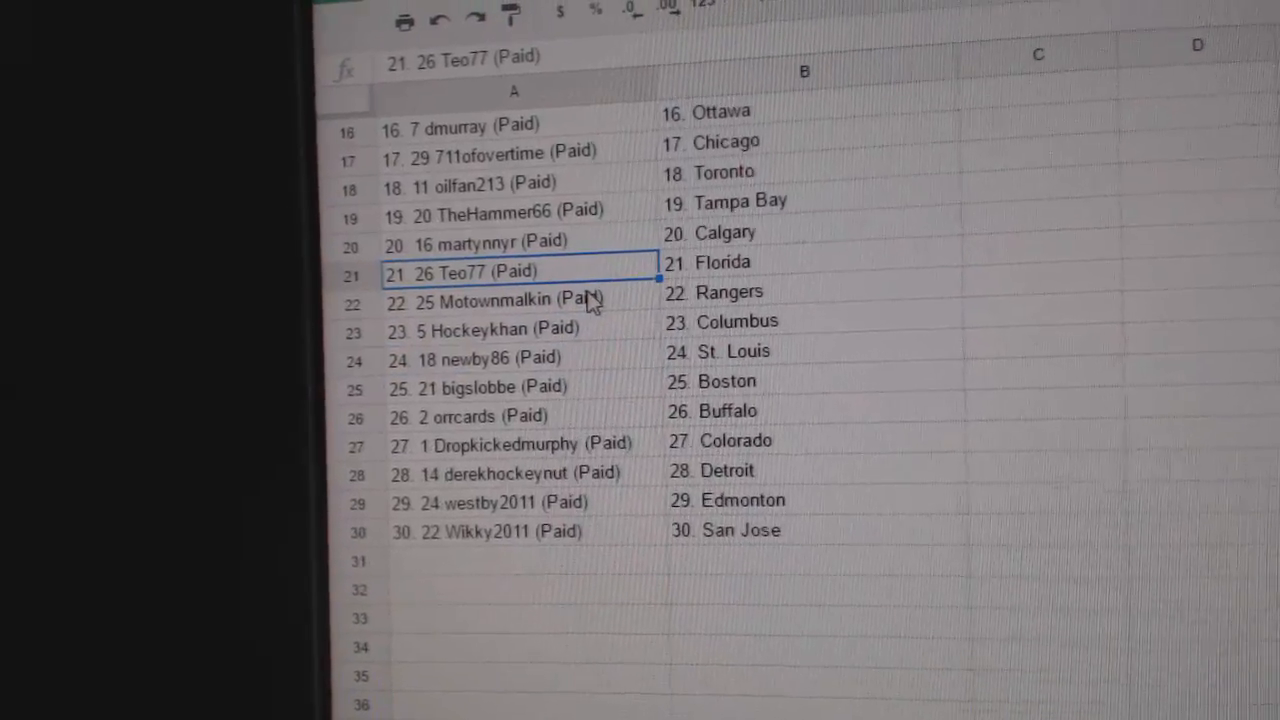
left_click(500, 302)
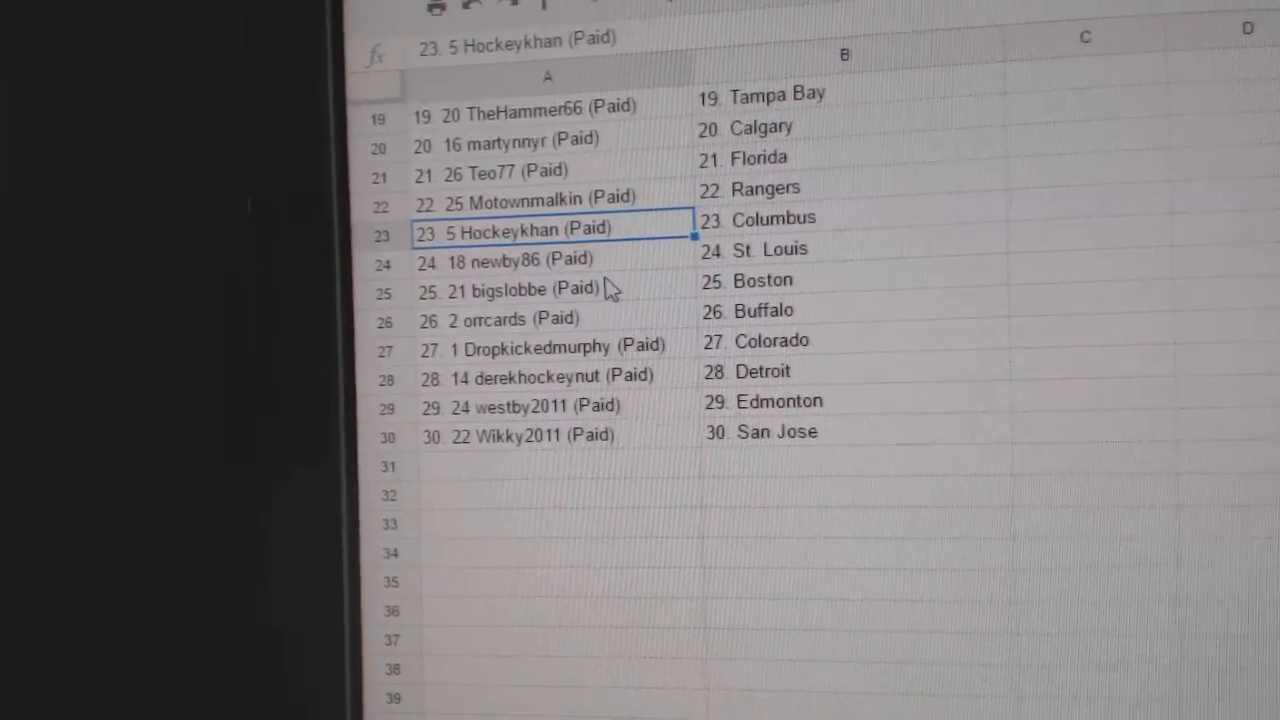
left_click(530, 288)
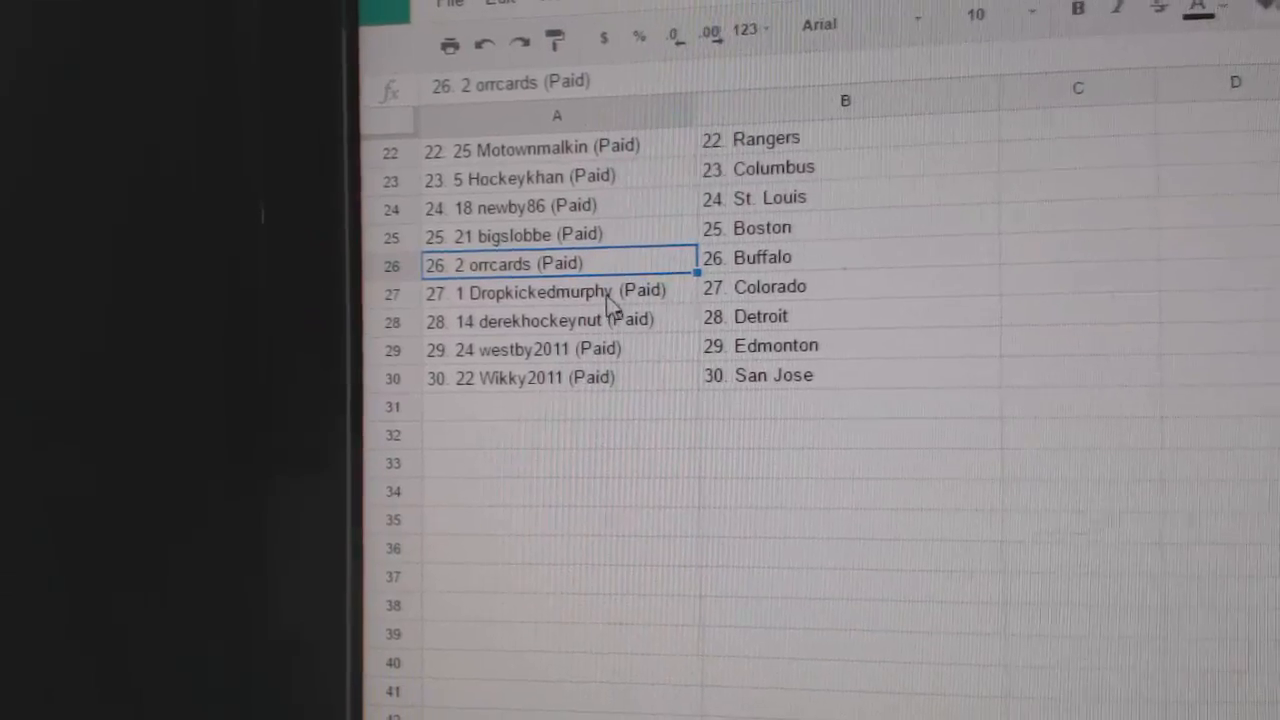
left_click(540, 320)
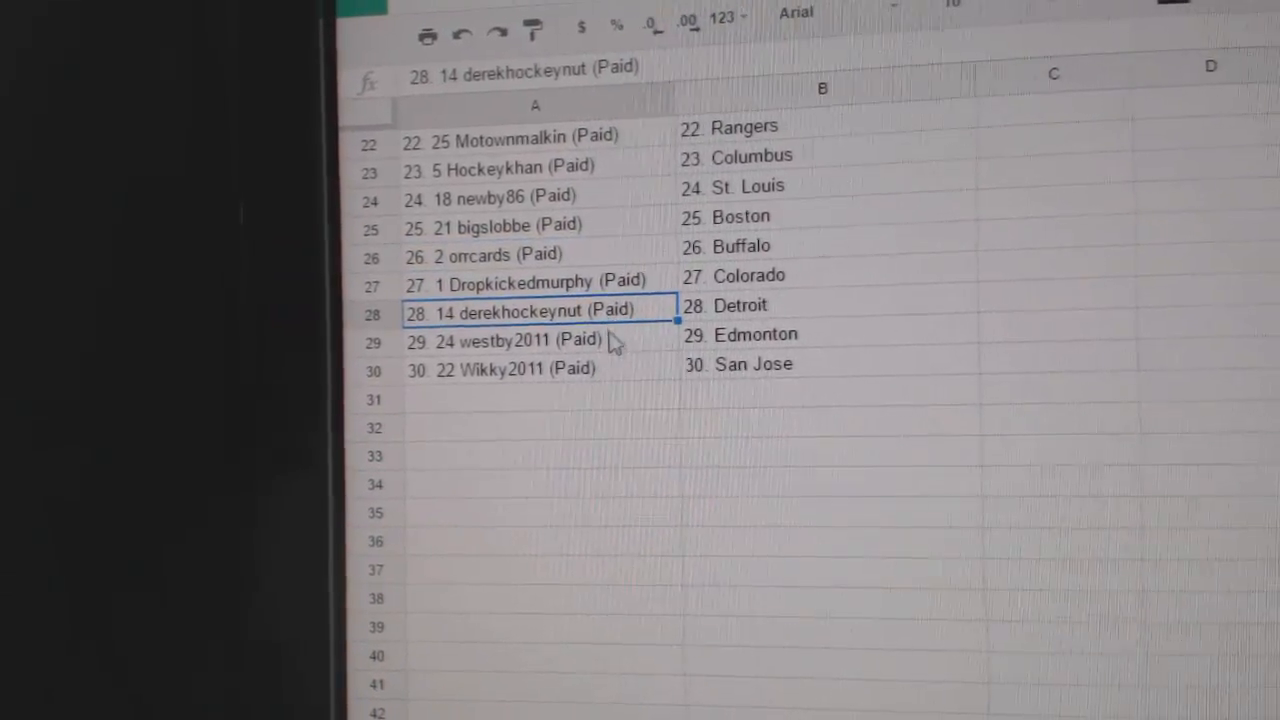
left_click(510, 339)
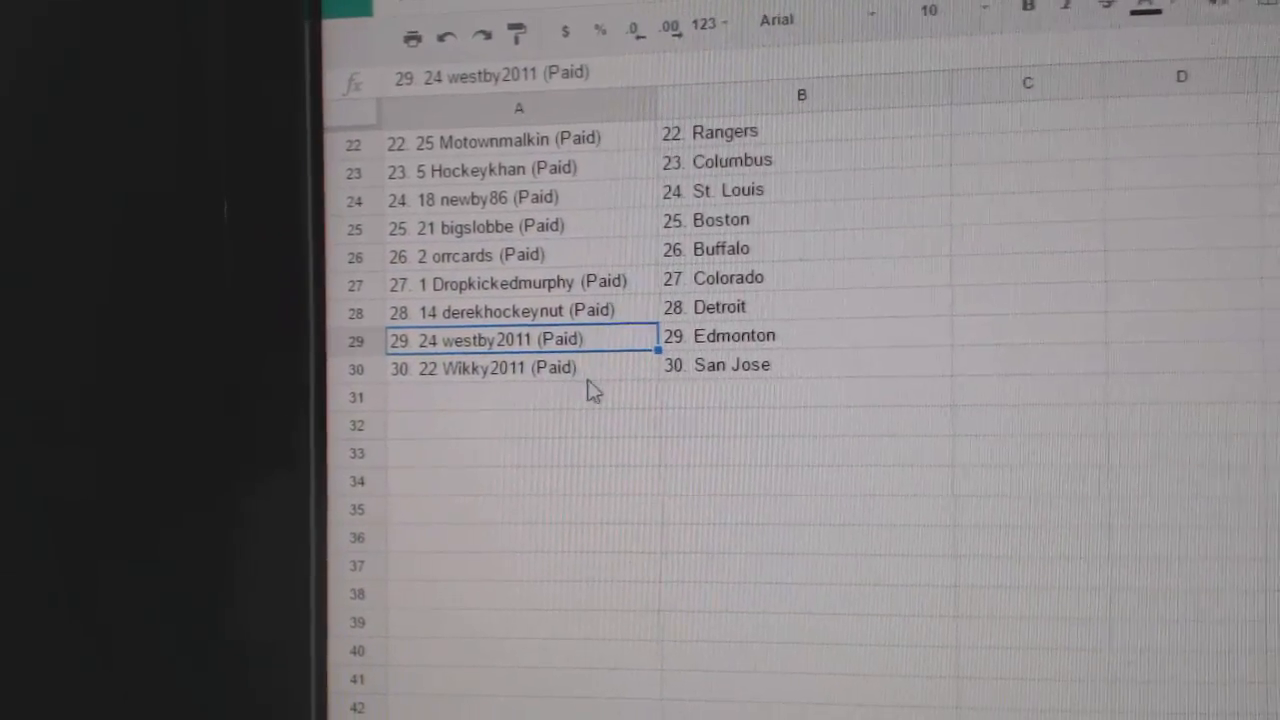
left_click(500, 368)
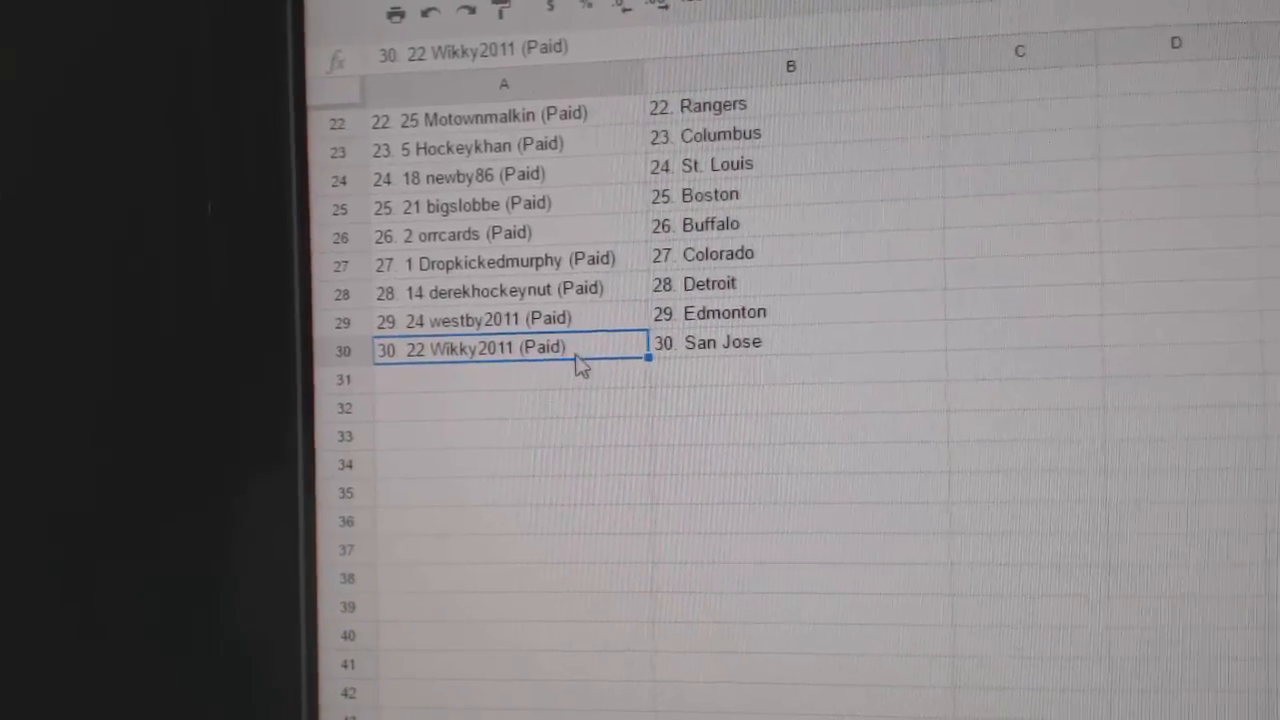